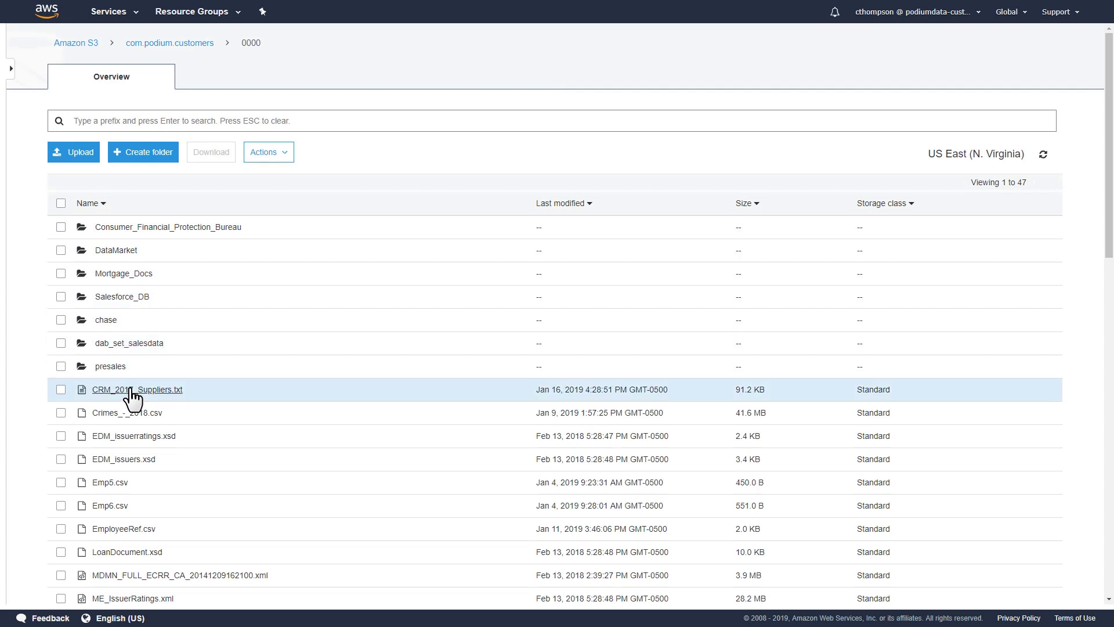
# - Open CRM_2017_Suppliers.txt from the 0000 folder in S3 and scroll through its records
pyautogui.click(137, 389)
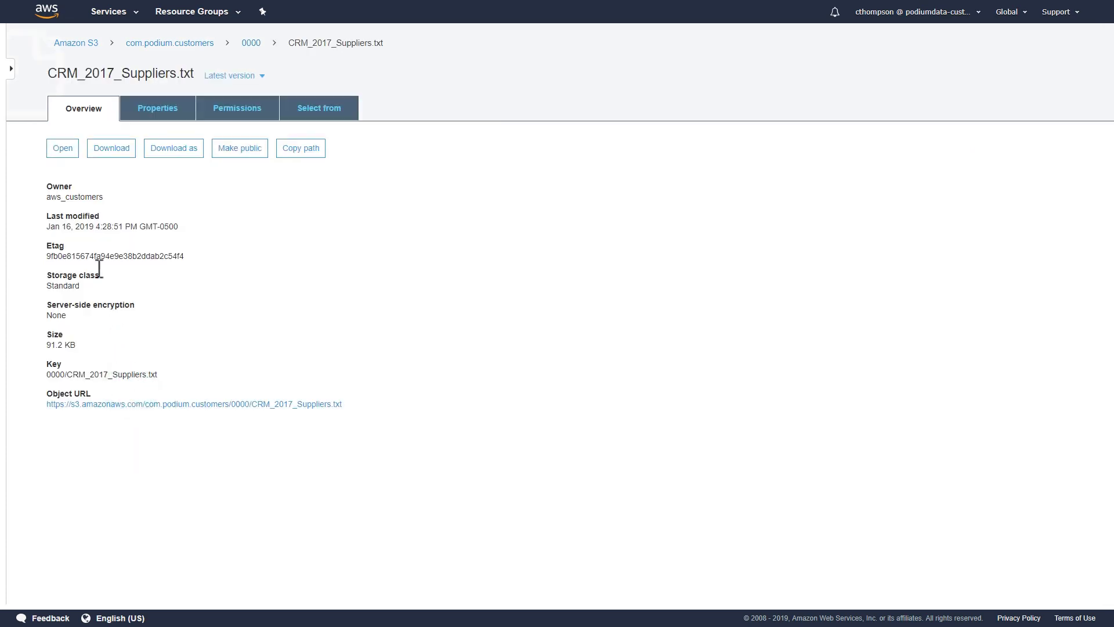
pyautogui.click(62, 148)
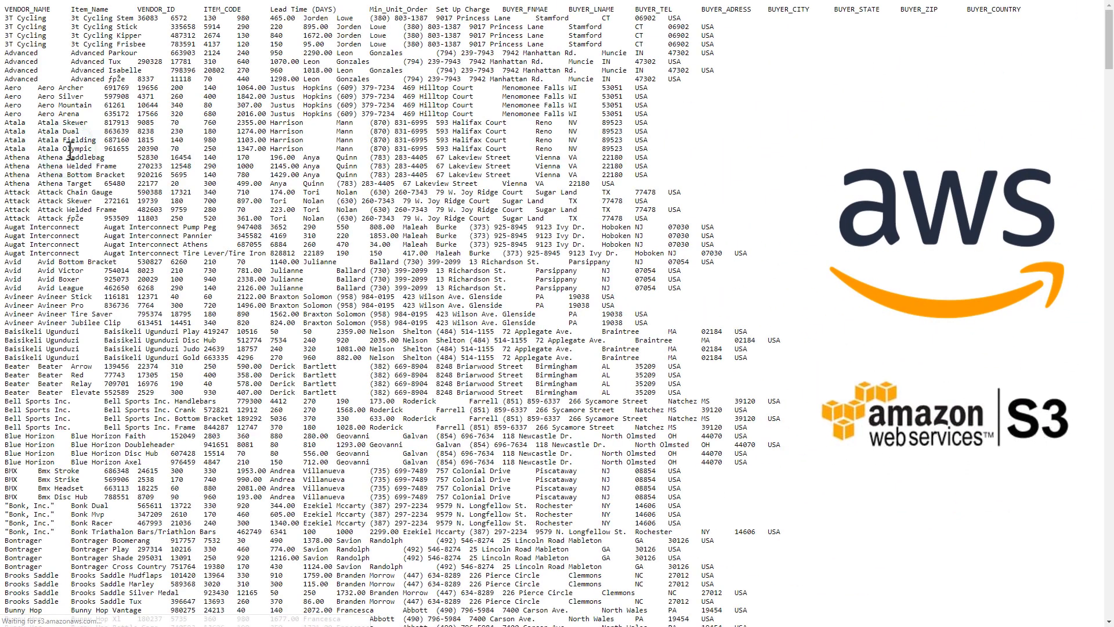
pyautogui.scroll(-3)
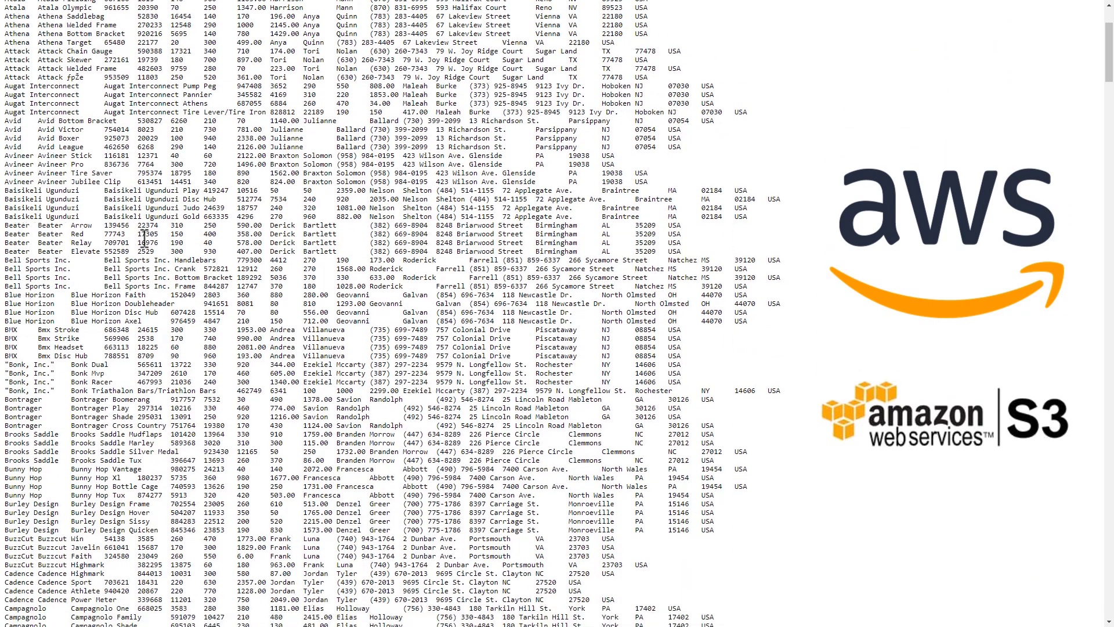
pyautogui.scroll(-3)
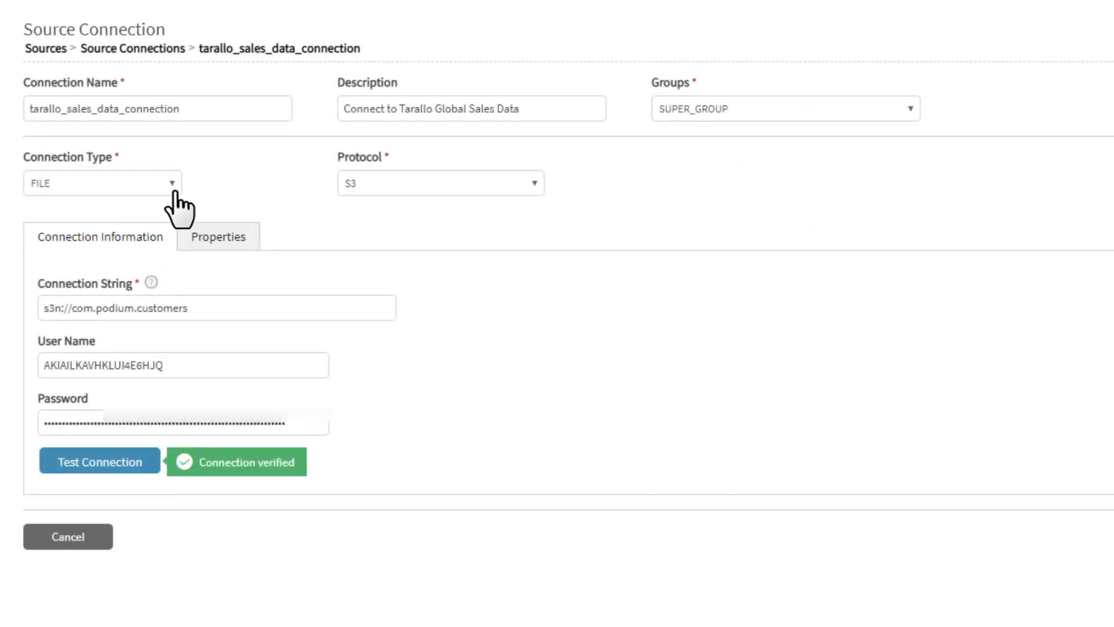
pyautogui.click(101, 183)
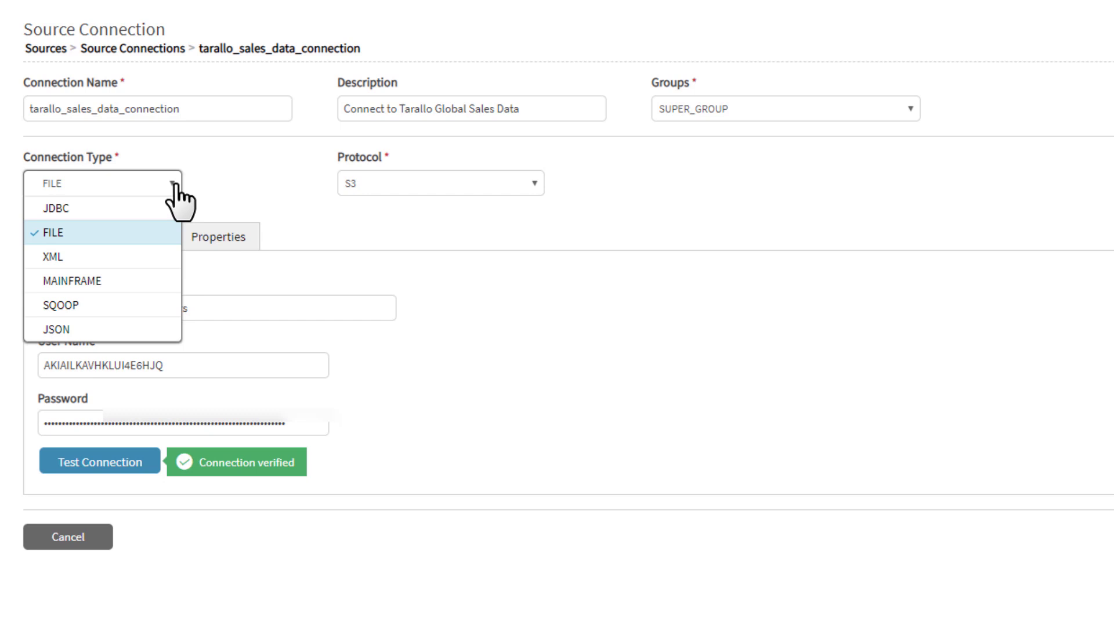
pyautogui.moveTo(85, 208)
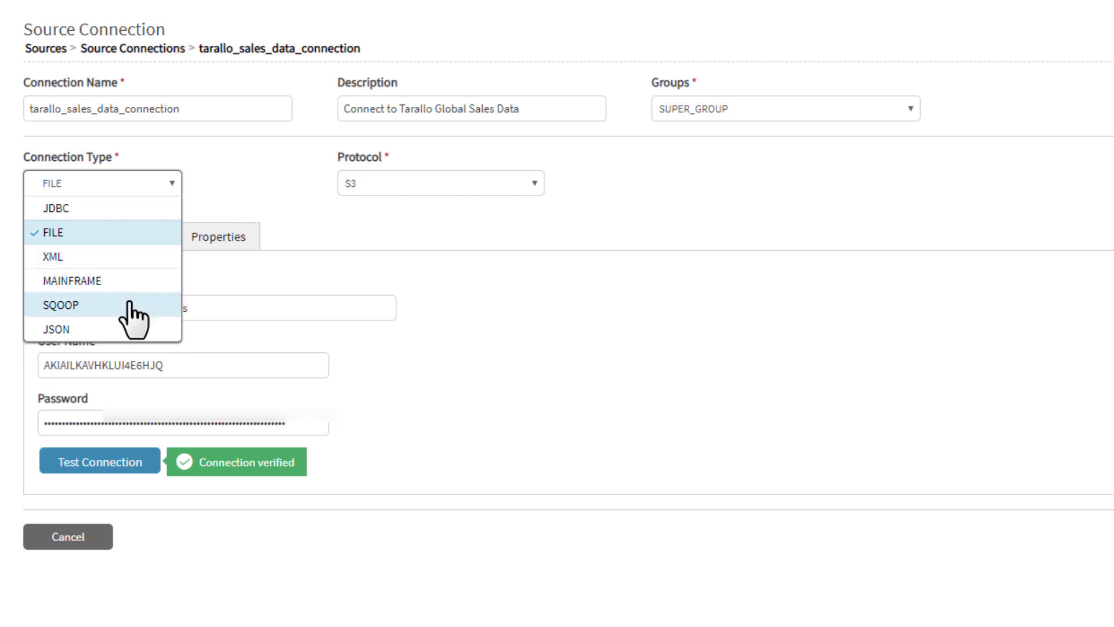
pyautogui.moveTo(541, 202)
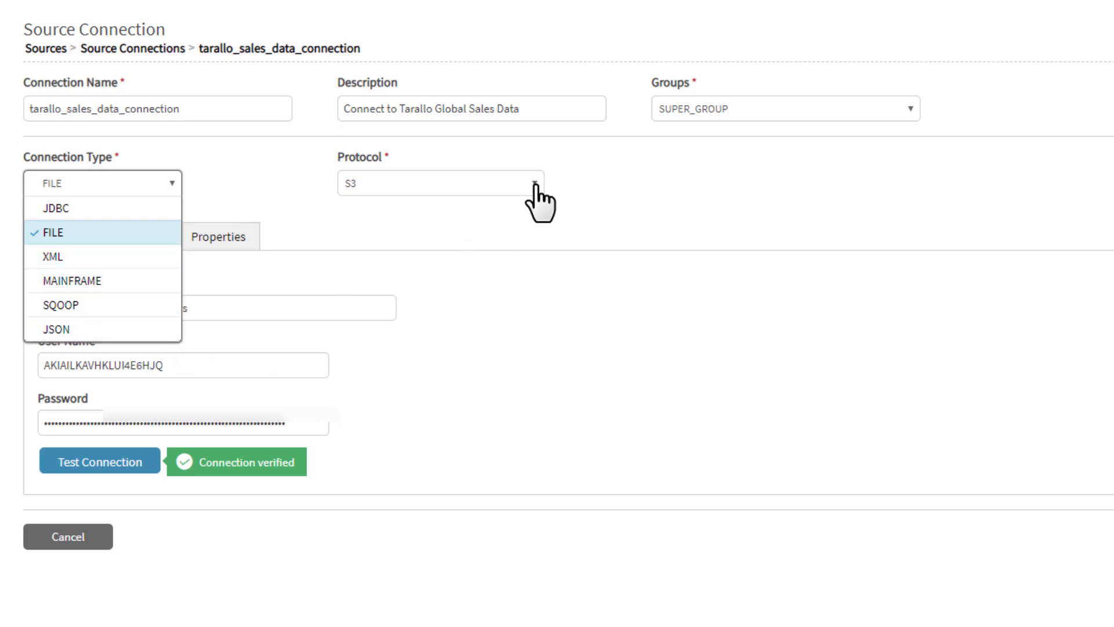
pyautogui.click(440, 183)
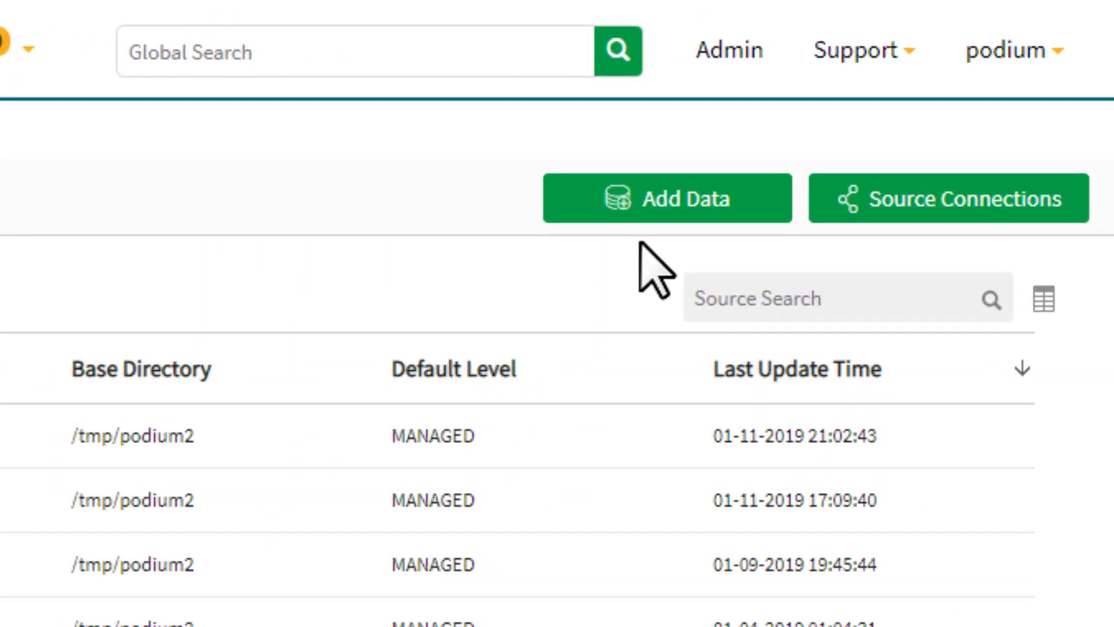
# - Add data to the existing SalesDataGlobalTarallo source, assigning the SUPER_GROUP group
pyautogui.click(668, 197)
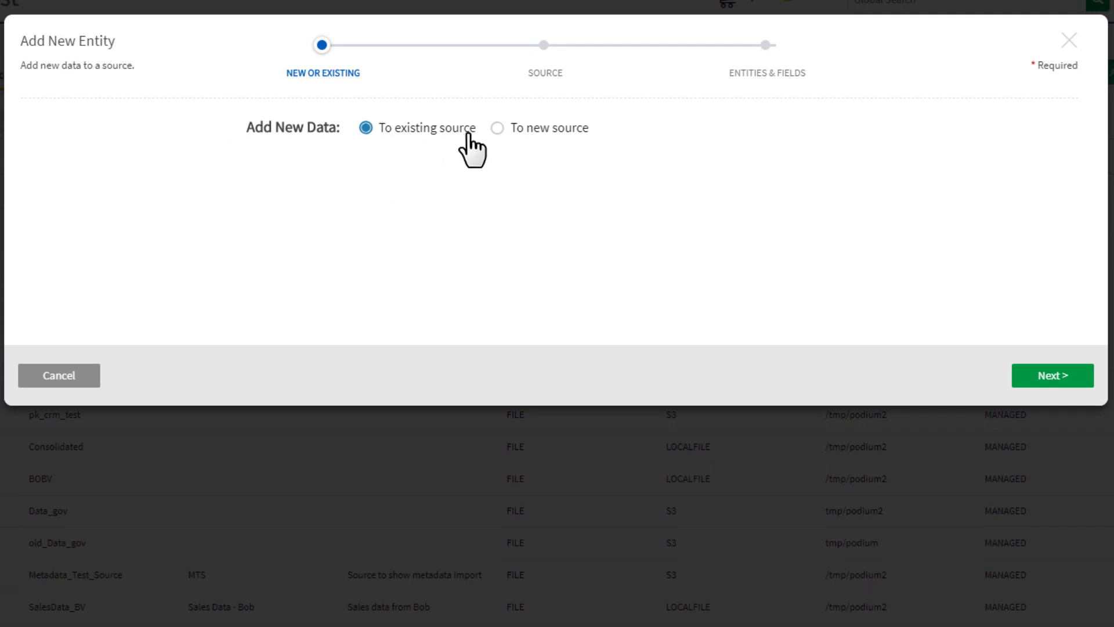
pyautogui.moveTo(979, 370)
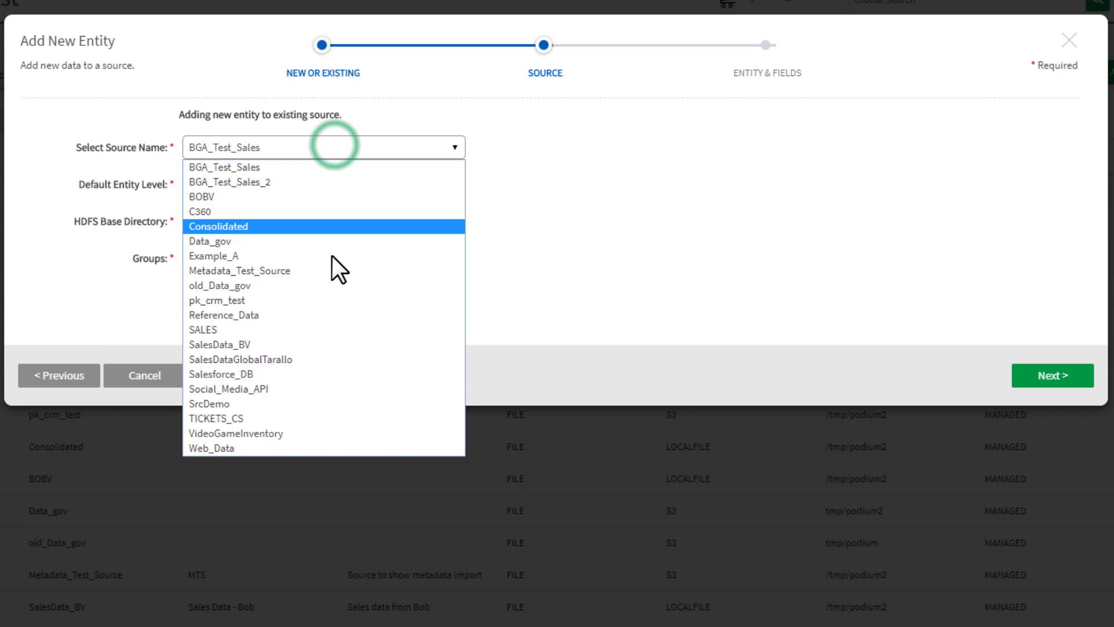
pyautogui.click(240, 359)
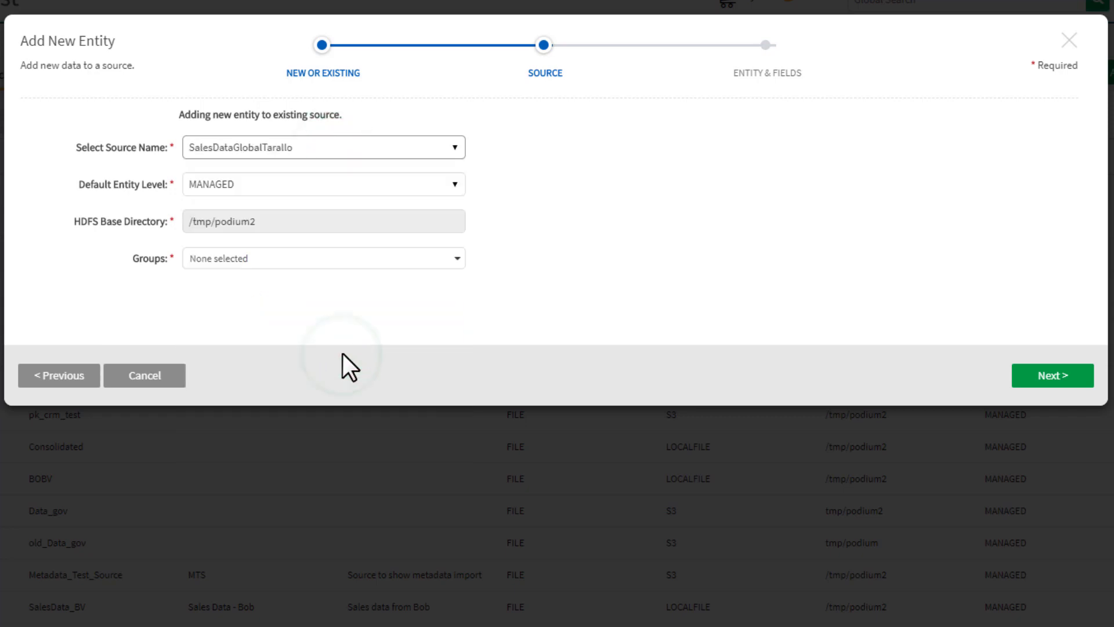
pyautogui.moveTo(316, 197)
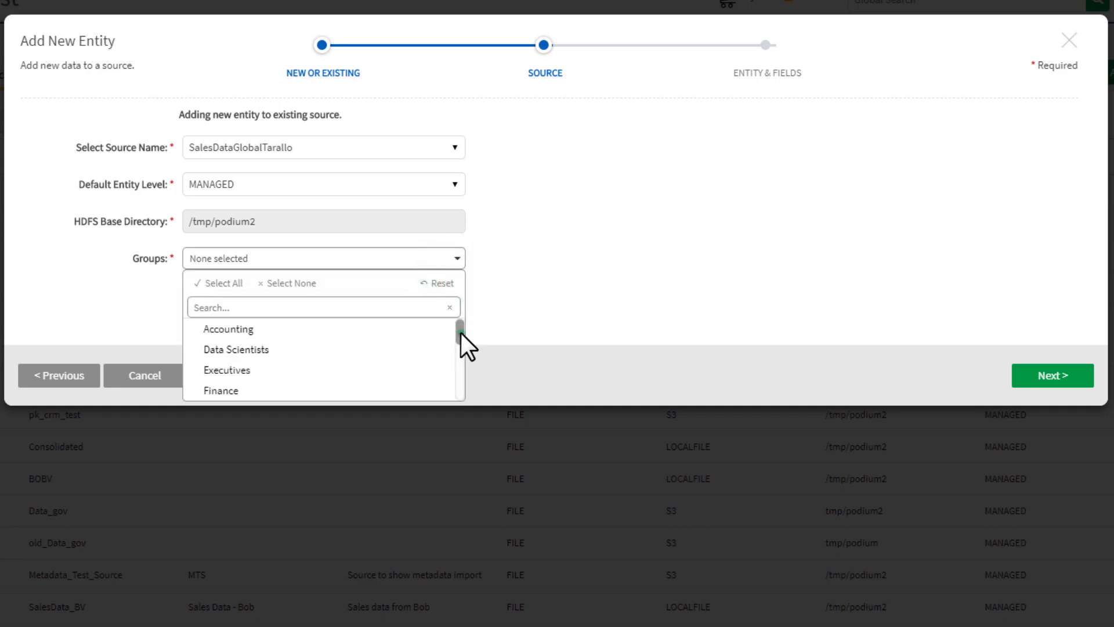
pyautogui.scroll(-3)
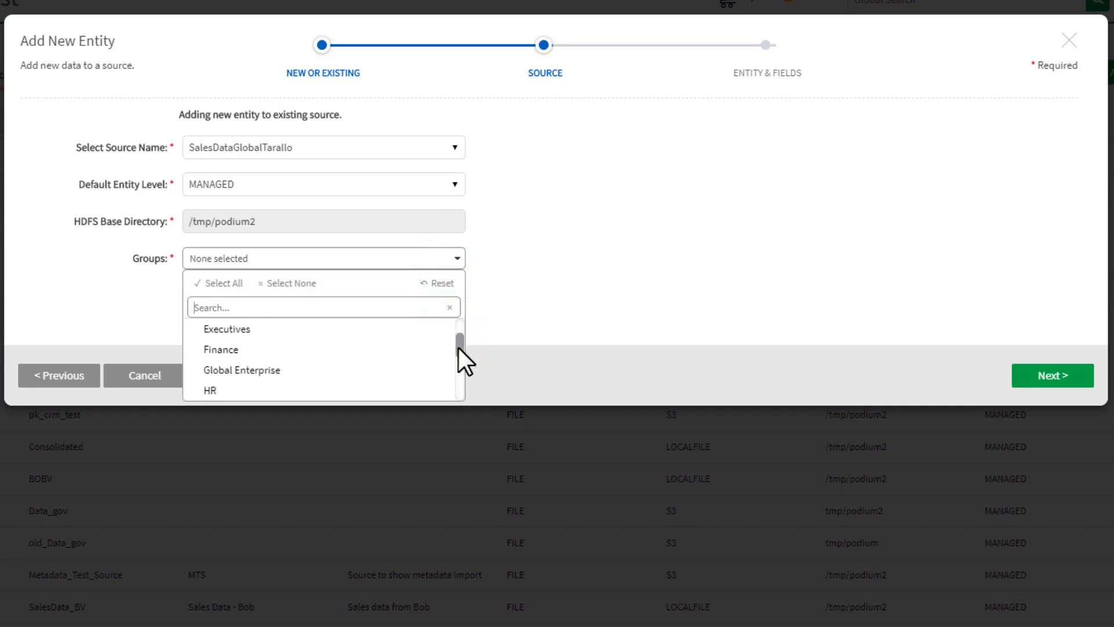
pyautogui.scroll(-3)
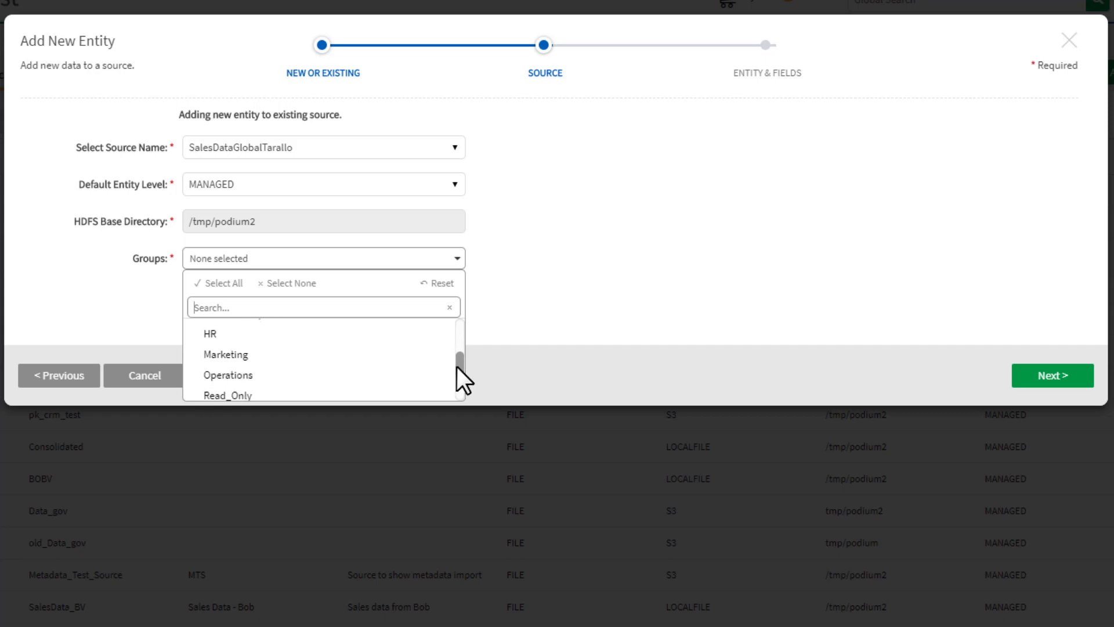
pyautogui.scroll(-3)
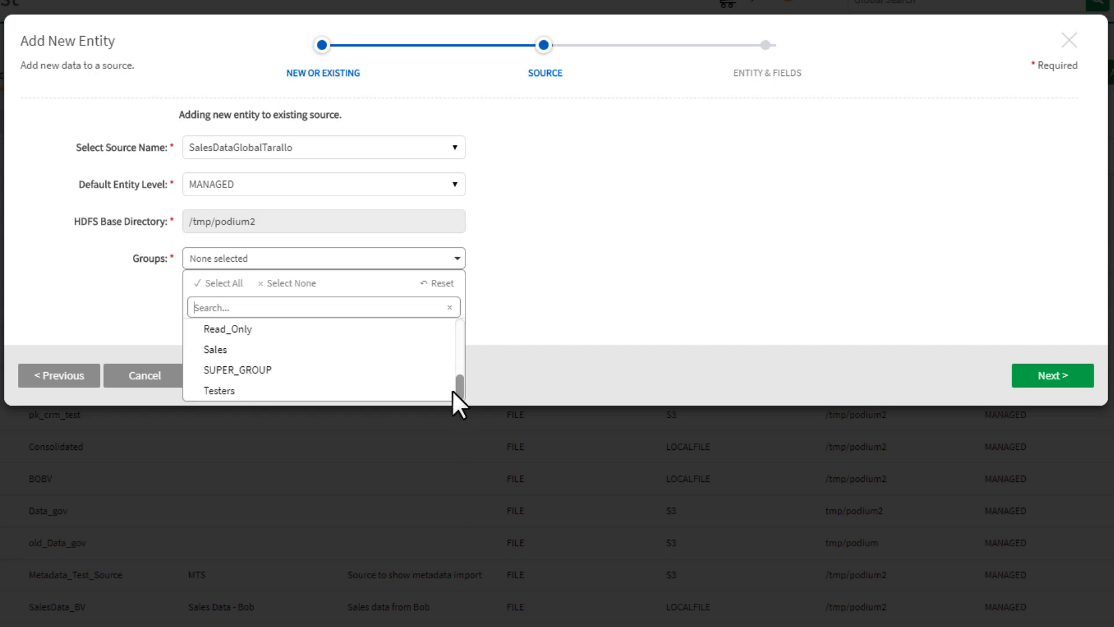
pyautogui.click(238, 370)
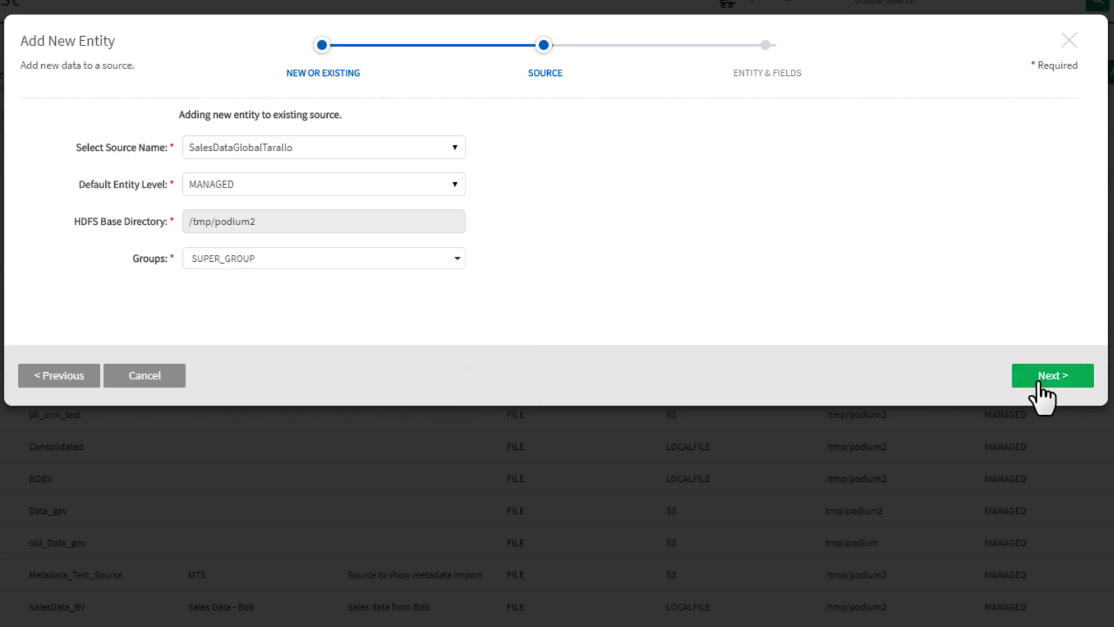
# - Name the entity CRM_2017_All_Suppliers, select /0000/CRM_2017_Suppliers.txt, and use Source metadata
pyautogui.click(1052, 376)
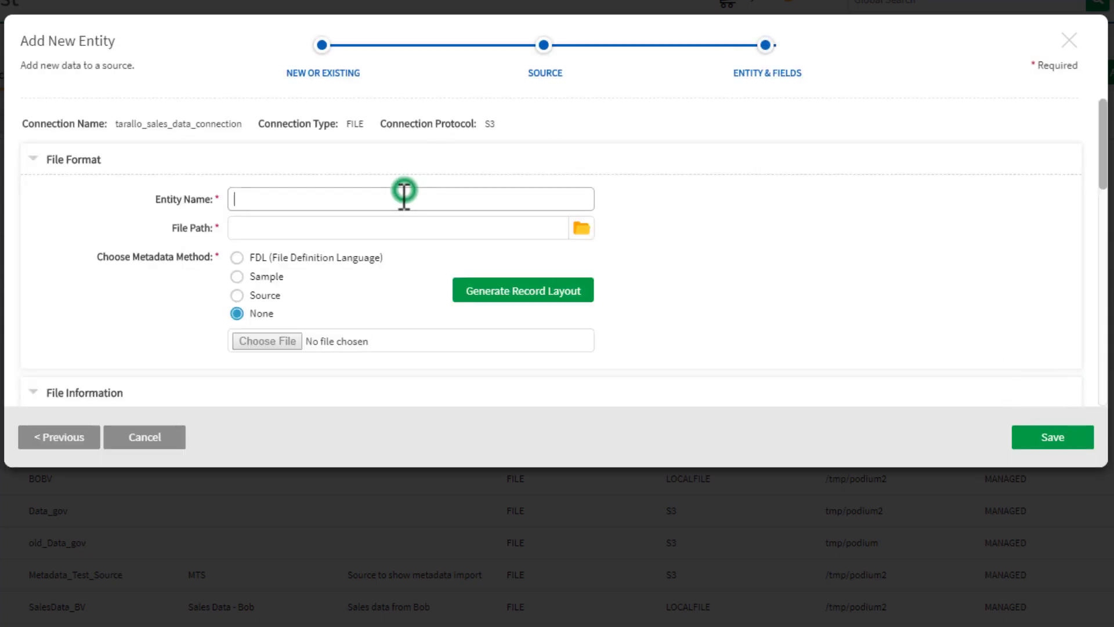
pyautogui.write('CRM_2017_All_Suppliers')
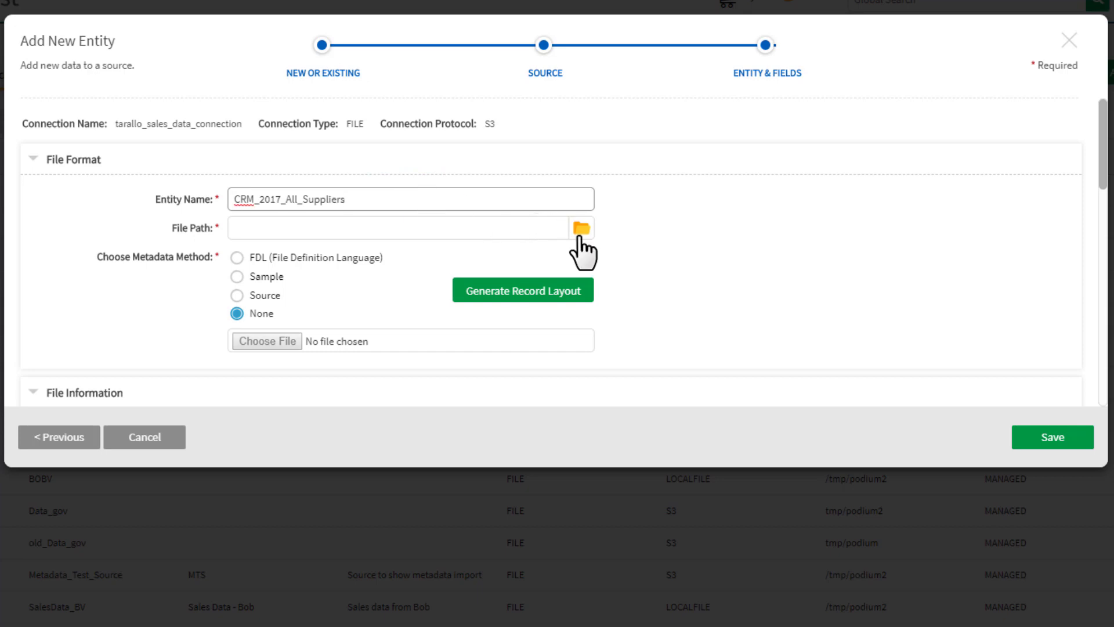
pyautogui.click(580, 228)
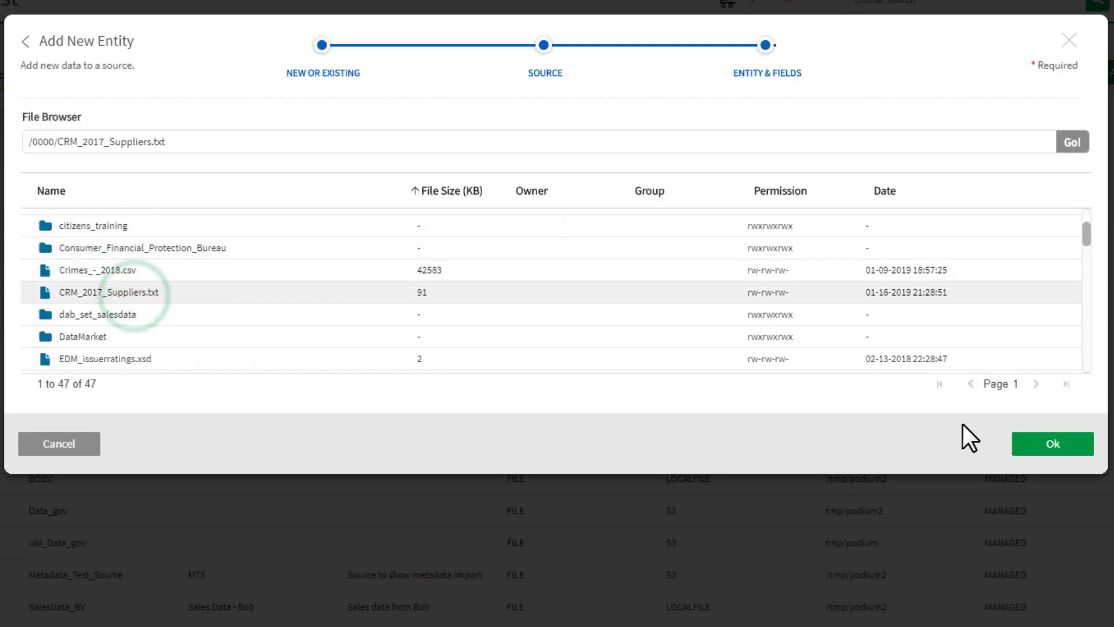
pyautogui.click(1051, 444)
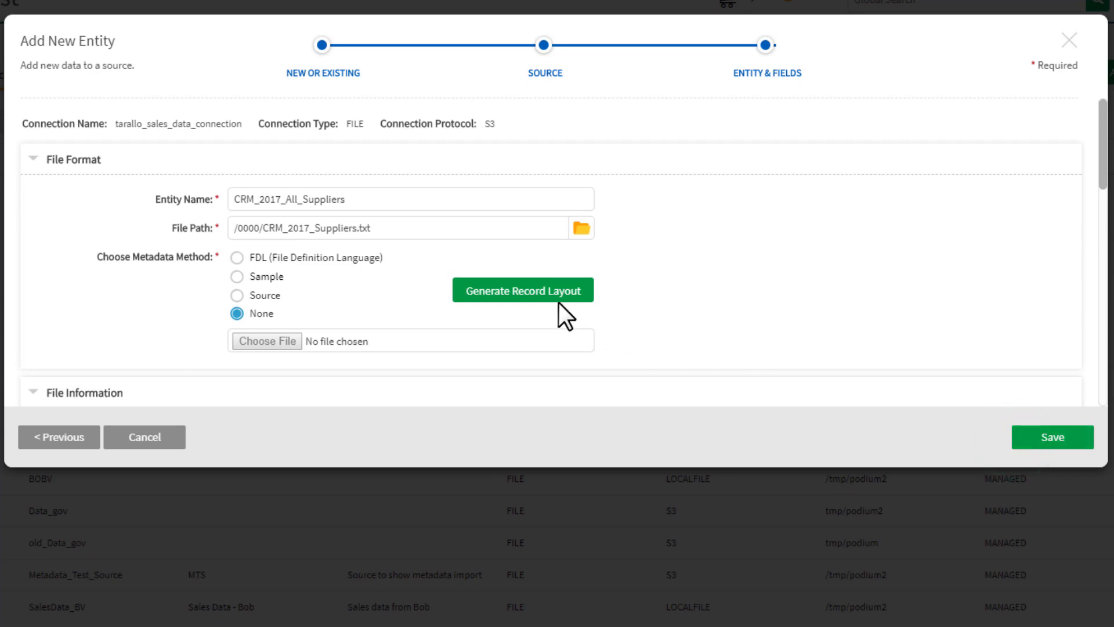
pyautogui.click(237, 294)
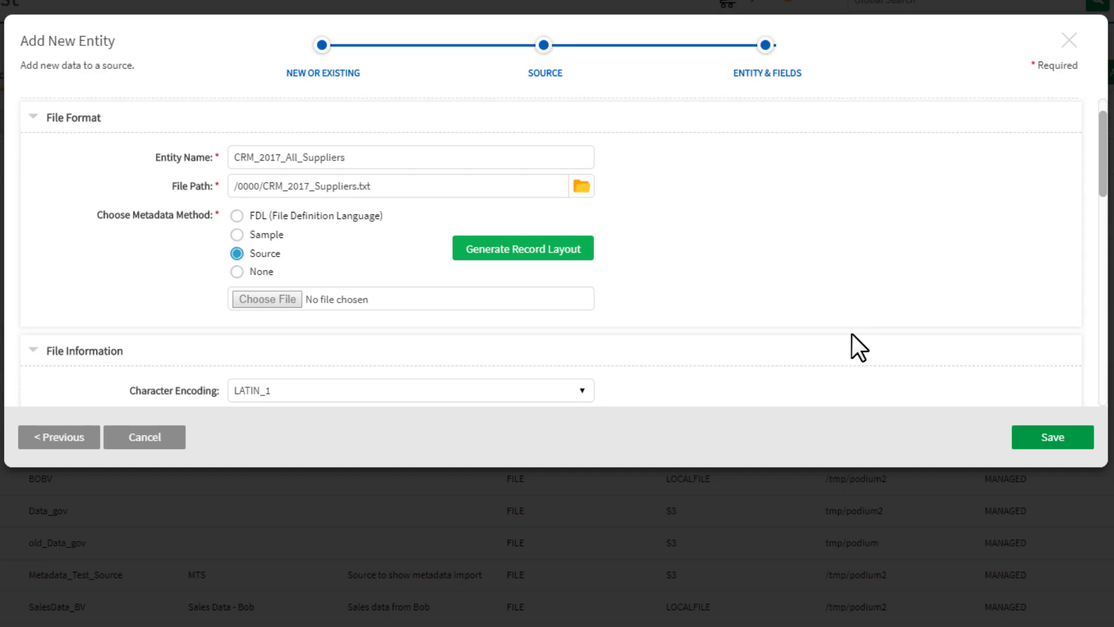
pyautogui.click(522, 248)
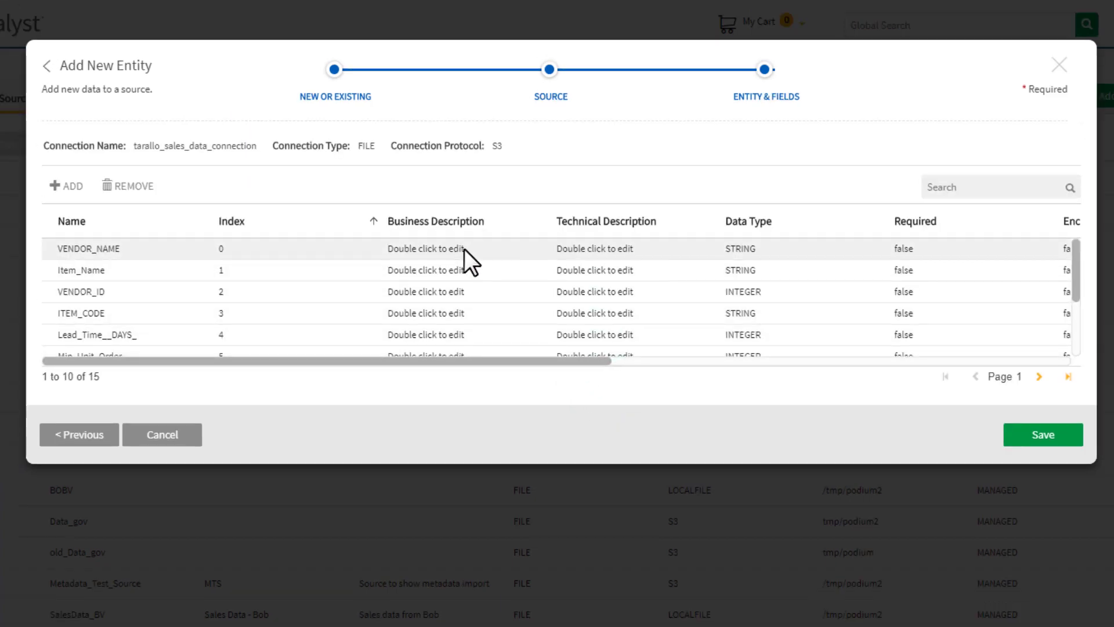
# - Describe VENDOR_NAME as 'Vendor' and save the CRM_2017_All_Suppliers entity
pyautogui.doubleClick(425, 248)
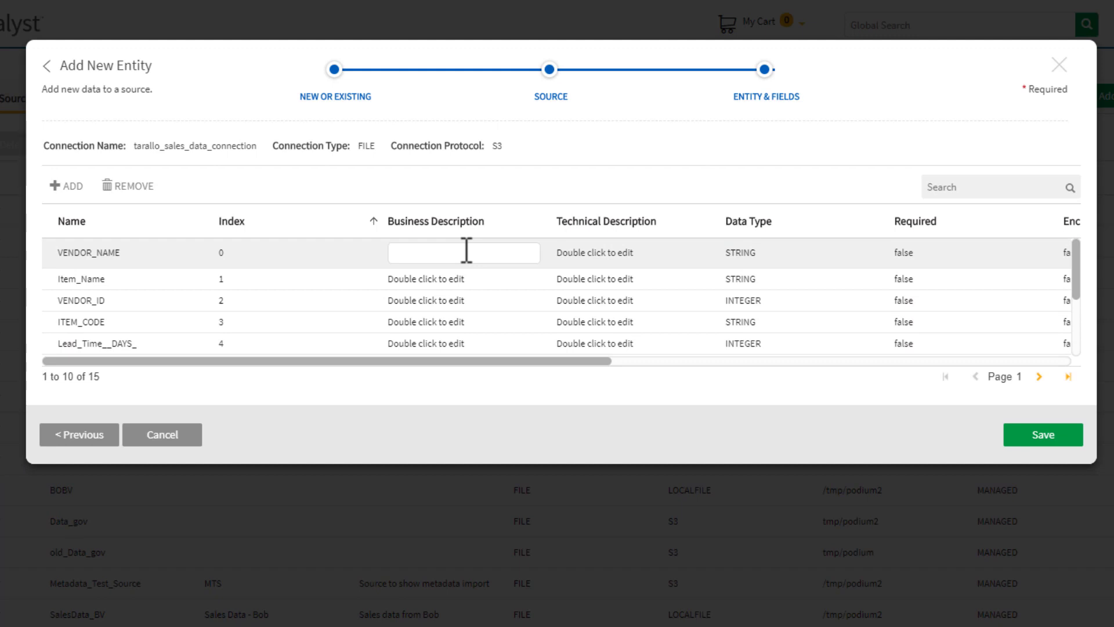
pyautogui.write('Vendor')
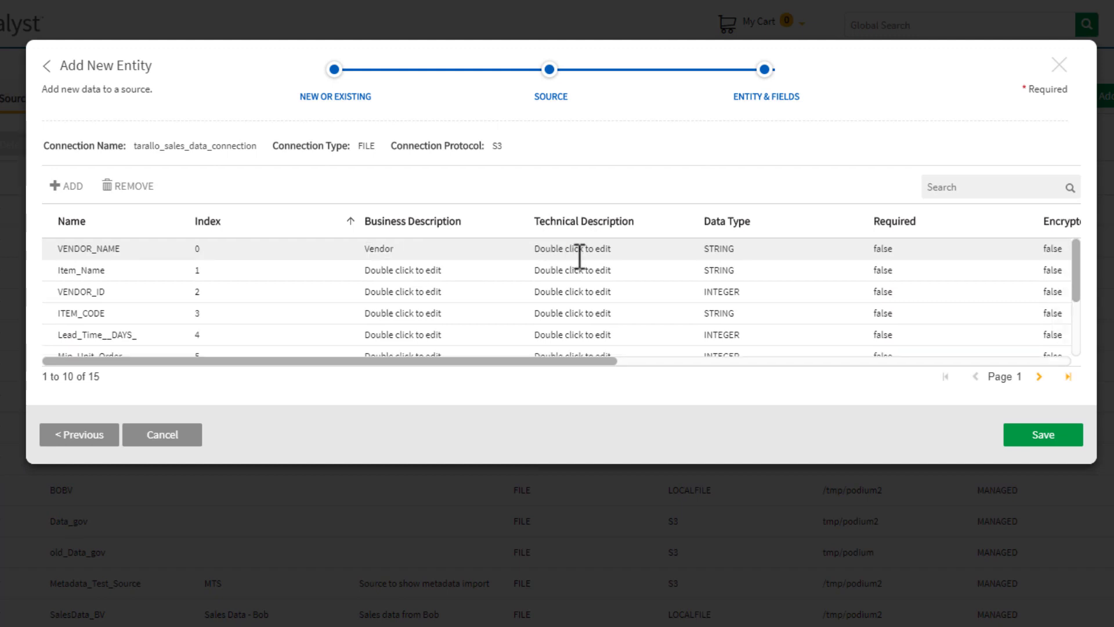
pyautogui.hscroll(3)
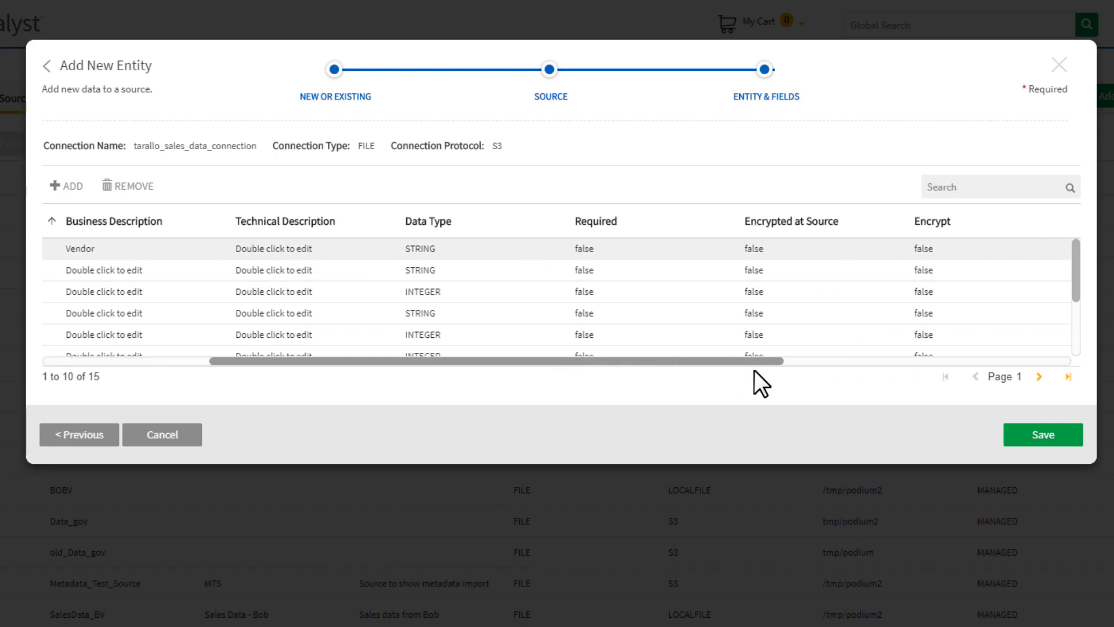
pyautogui.click(1042, 434)
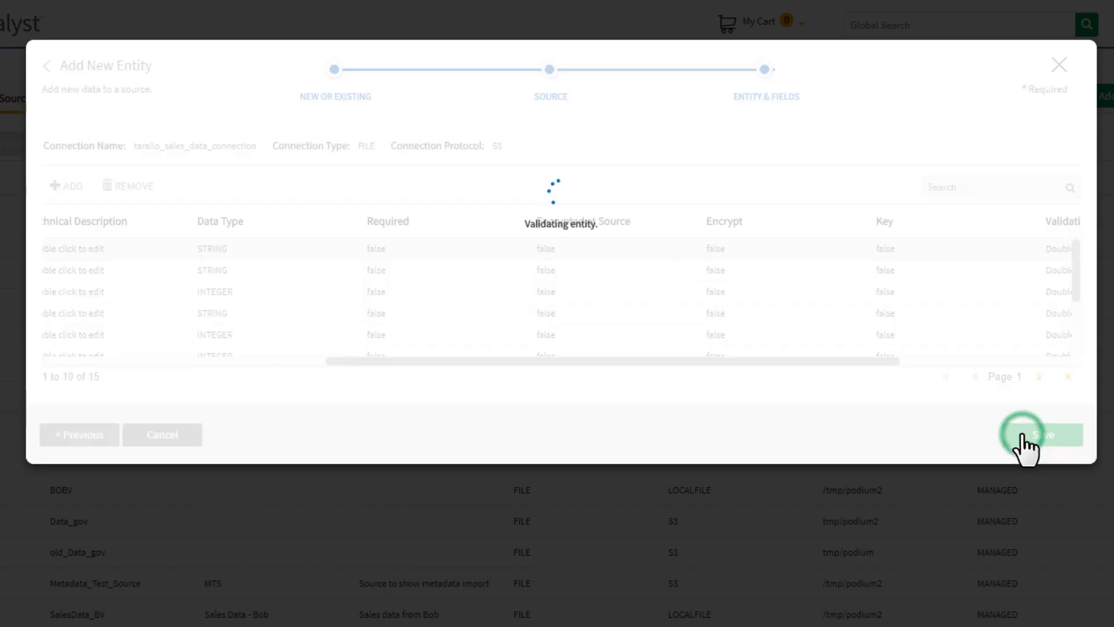
pyautogui.click(1041, 434)
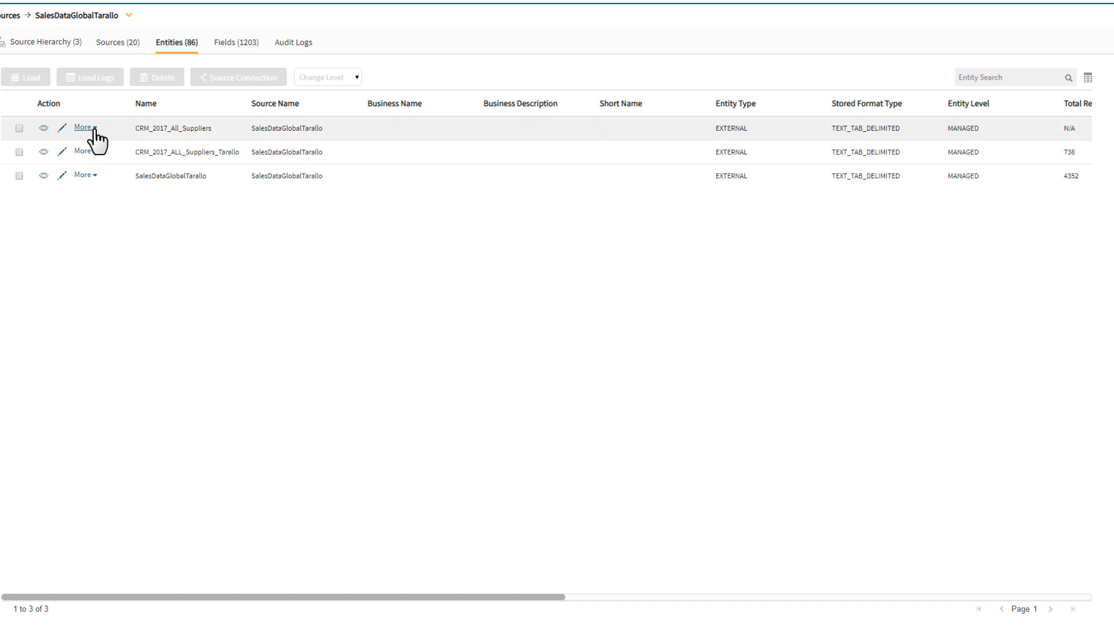
# - Run a new Load for CRM_2017_All_Suppliers from its More menu
pyautogui.click(82, 127)
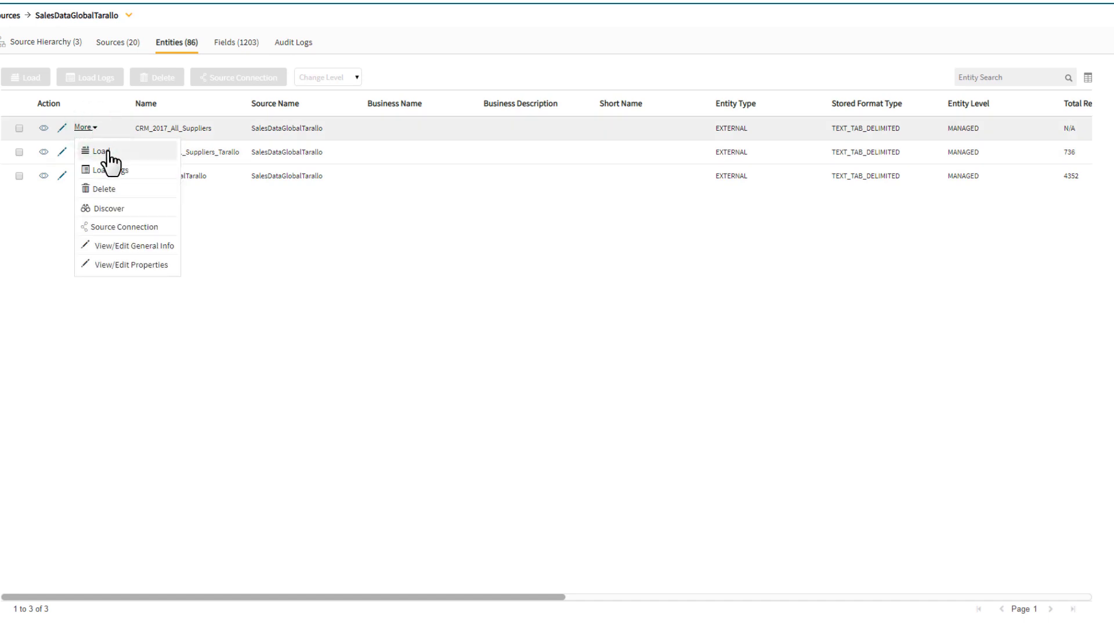
pyautogui.click(98, 151)
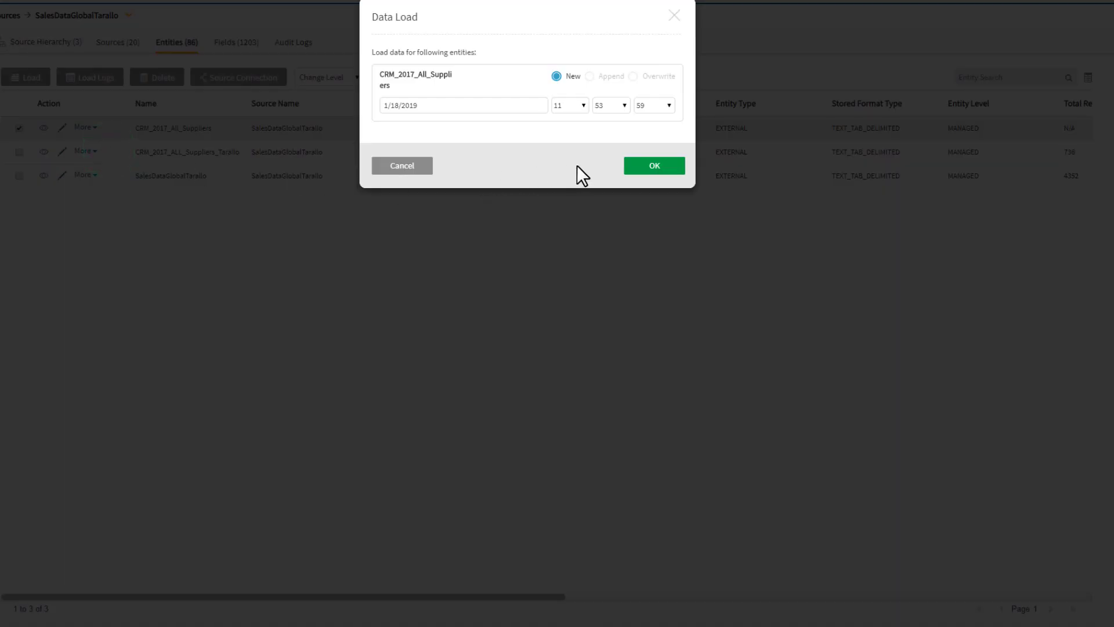
pyautogui.click(652, 165)
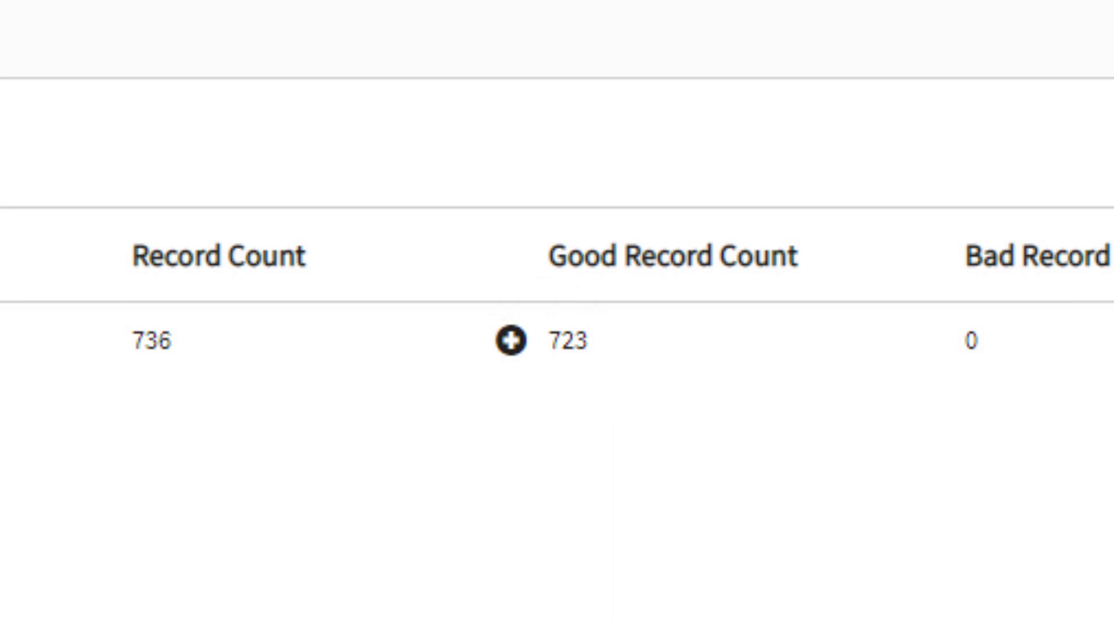
# - Expand the load's Ugly Record Count to inspect the 13 ugly records
pyautogui.hscroll(3)
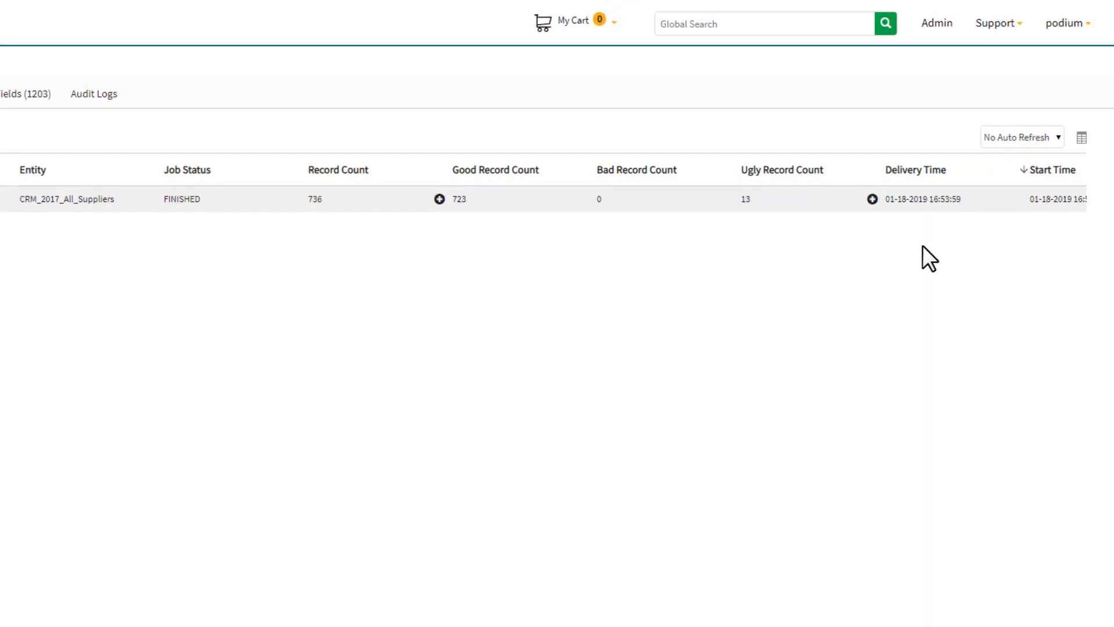
pyautogui.click(873, 199)
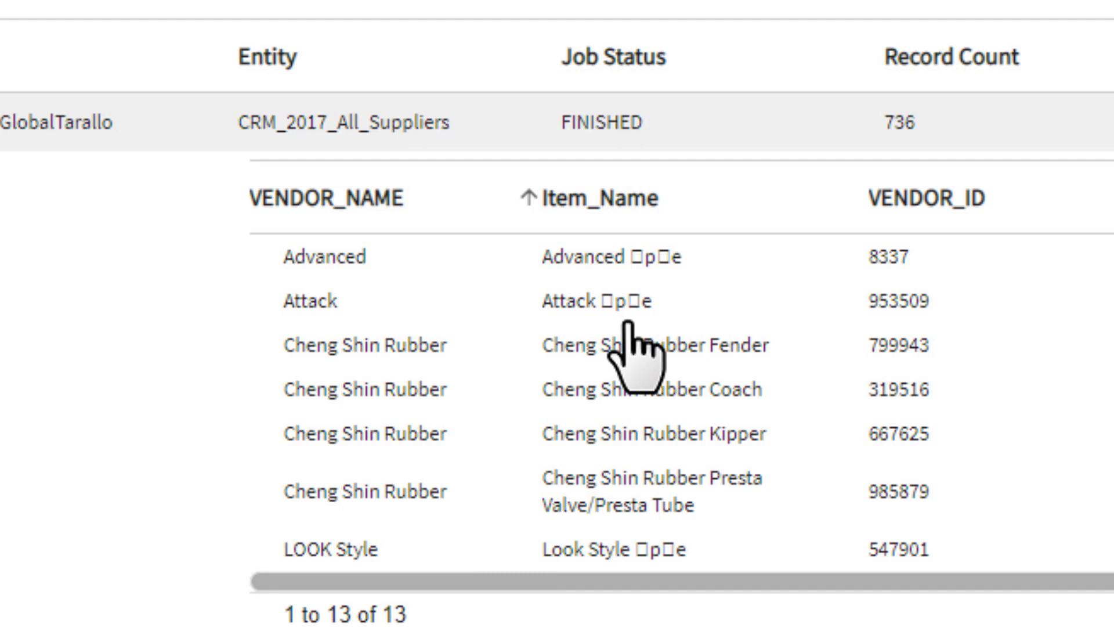
pyautogui.scroll(-3)
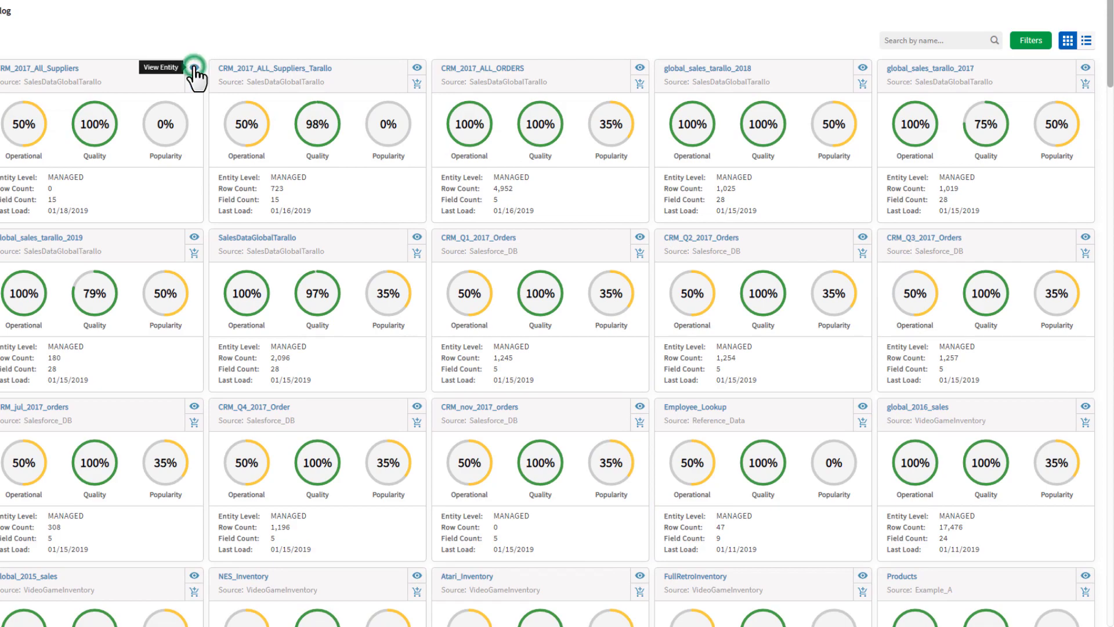
# - View the CRM_2017_All_Suppliers entity and check the BUYER_STATE value distribution chart
pyautogui.click(196, 66)
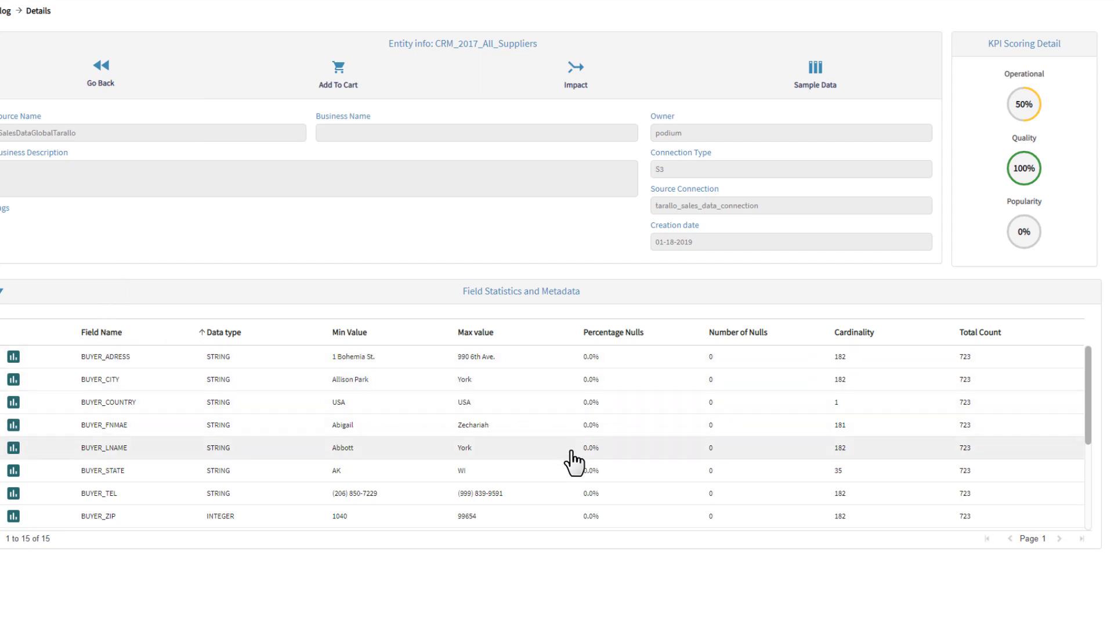
pyautogui.moveTo(95, 462)
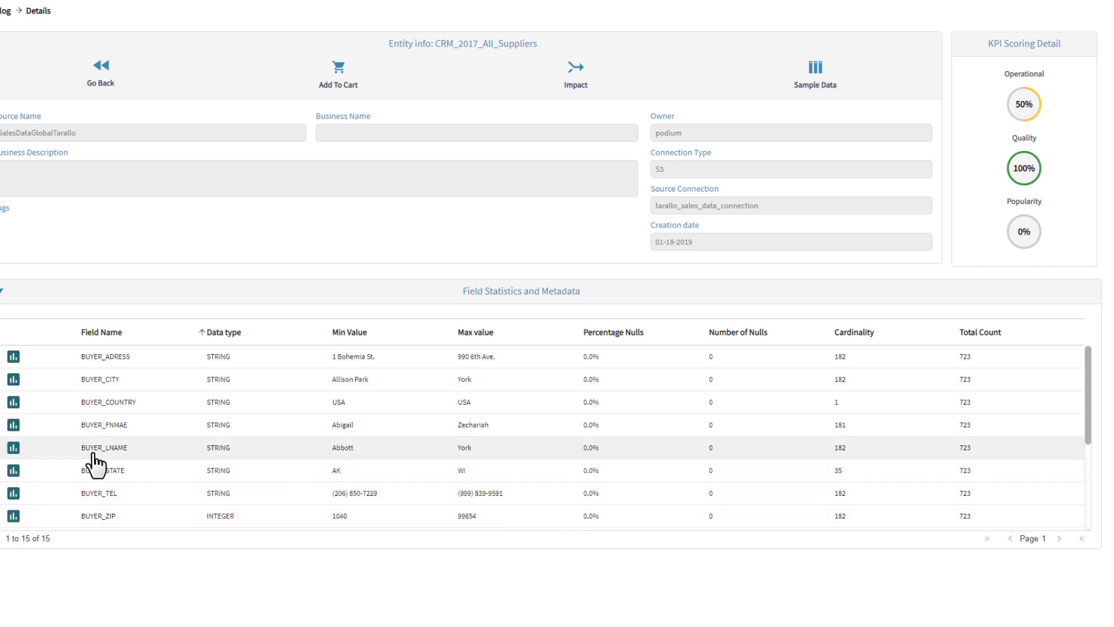
pyautogui.click(13, 471)
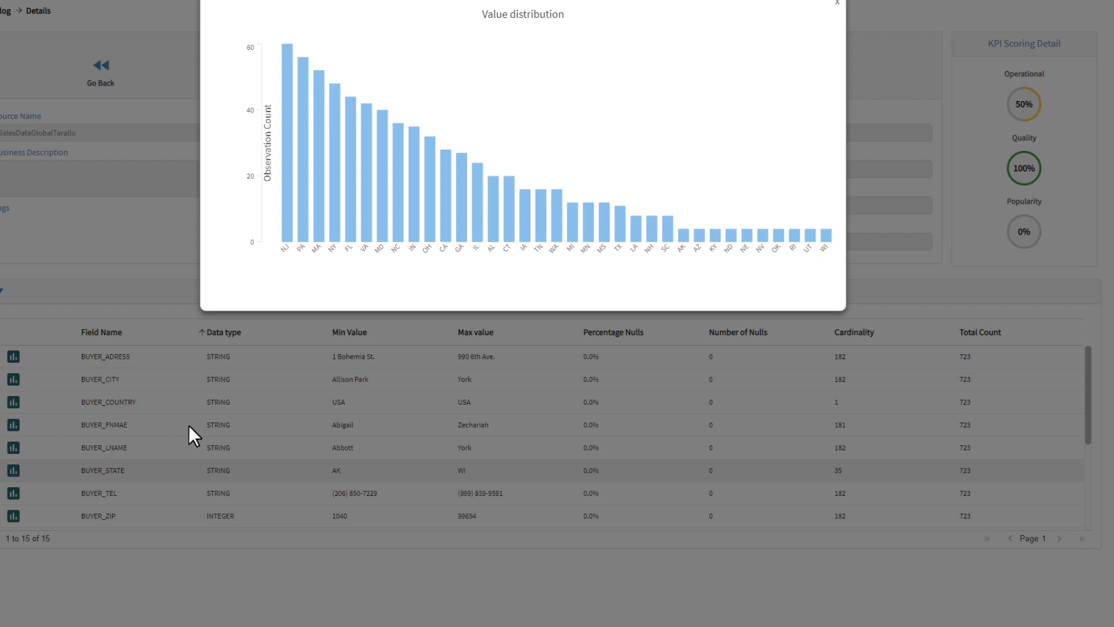
pyautogui.moveTo(837, 14)
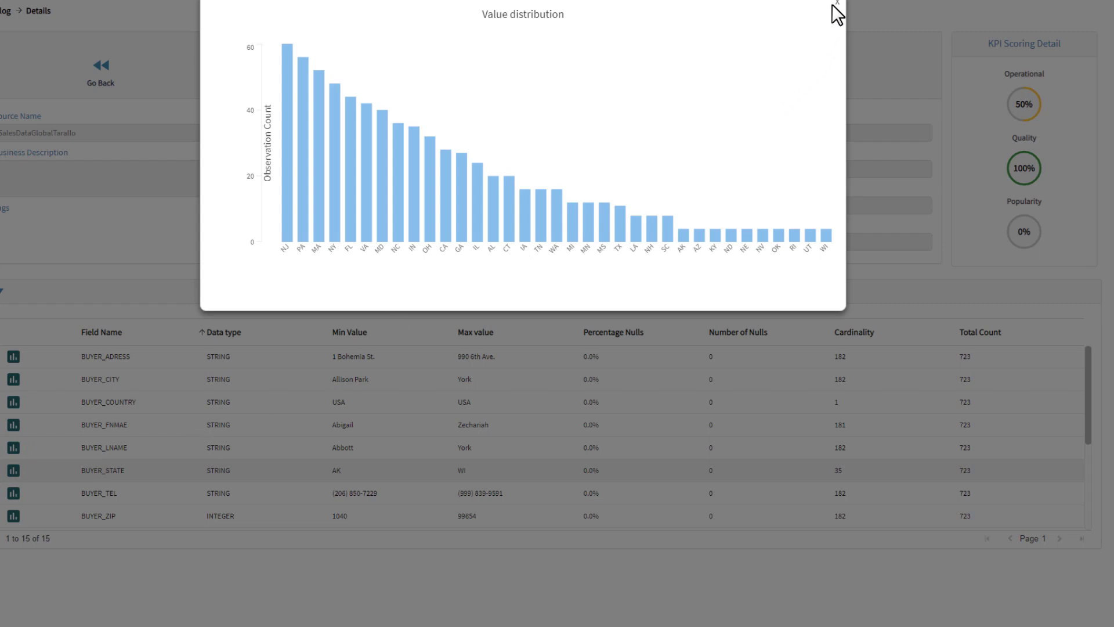
pyautogui.click(837, 9)
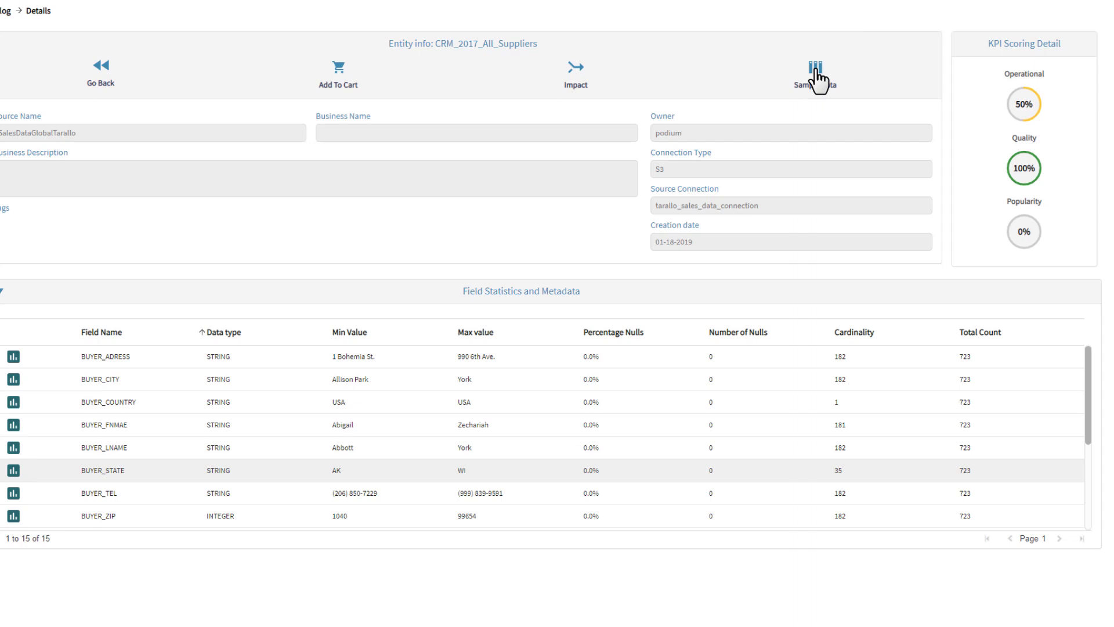
# - Reload Sample Data with the Data Load filter set to All, showing 100 rows
pyautogui.click(815, 70)
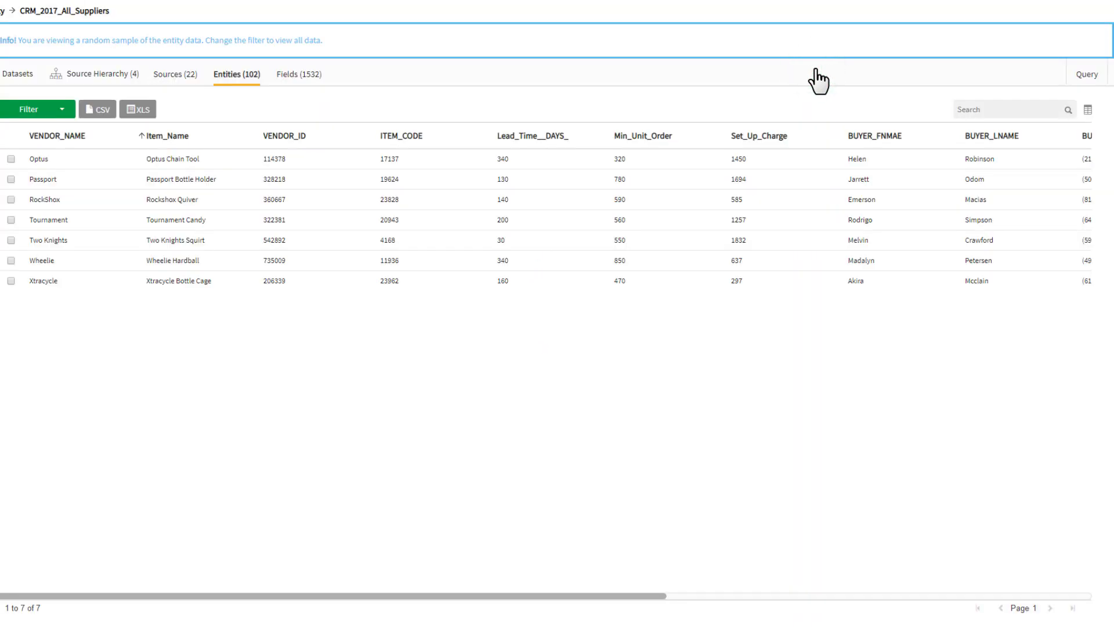
pyautogui.click(38, 108)
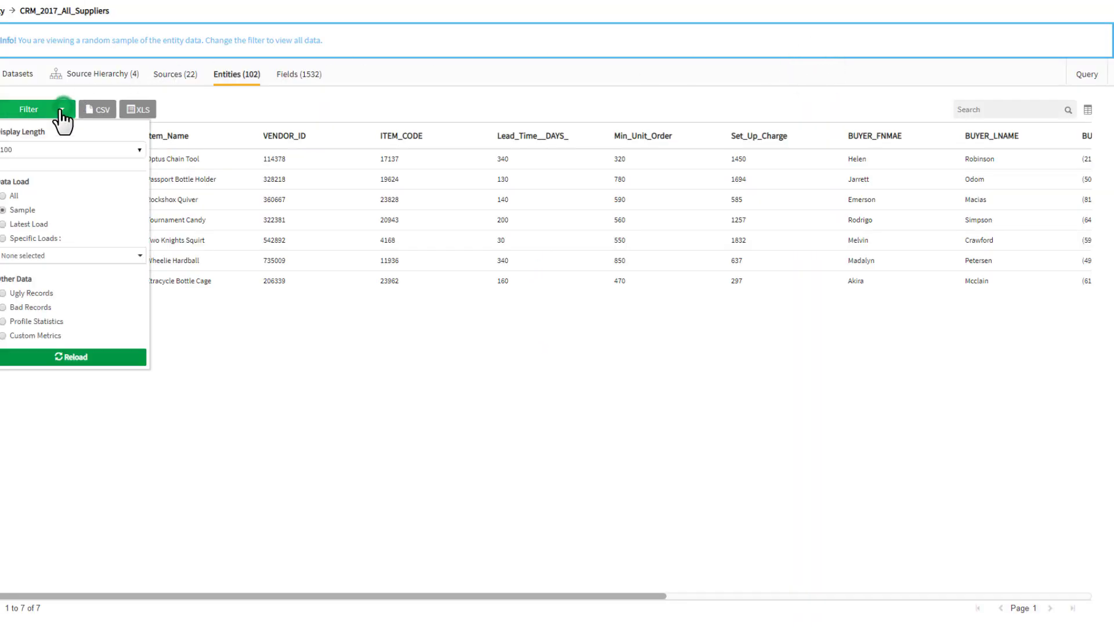
pyautogui.click(12, 195)
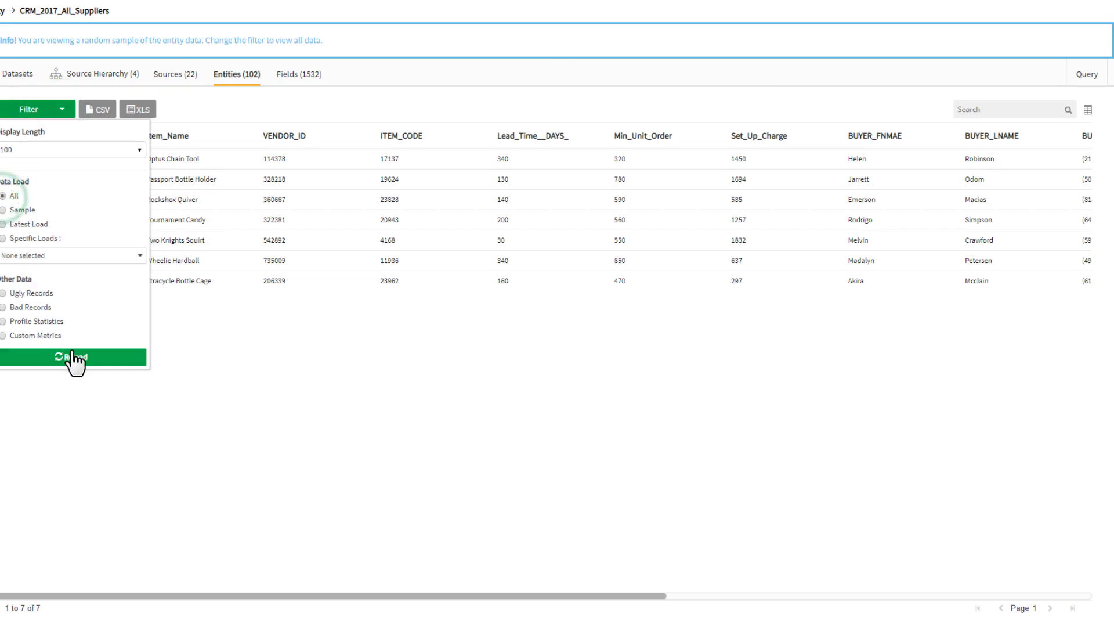
pyautogui.click(70, 357)
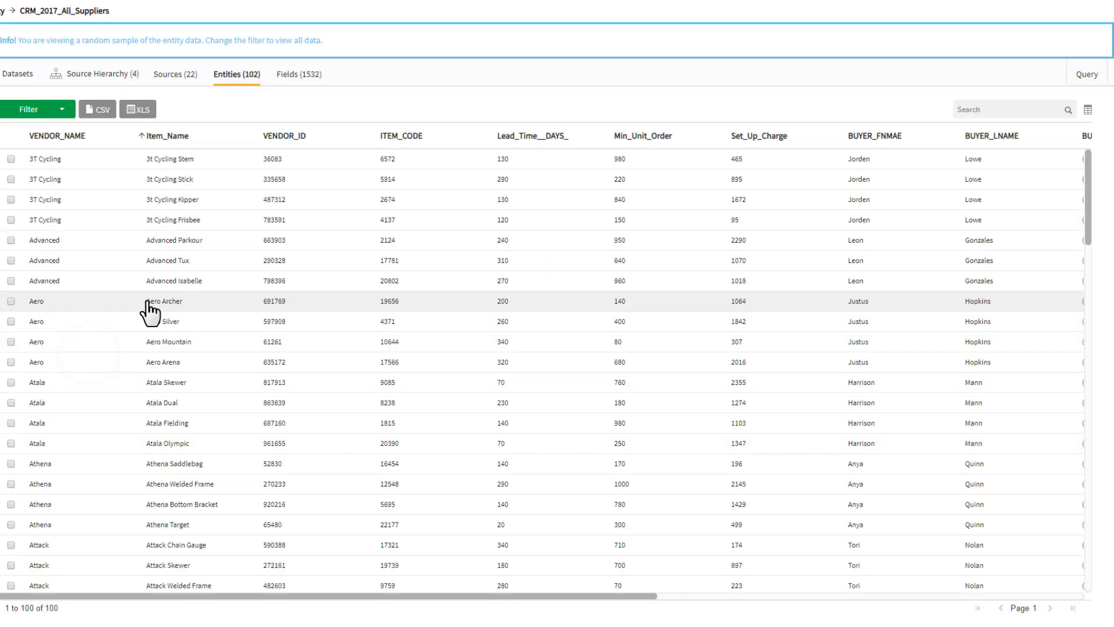